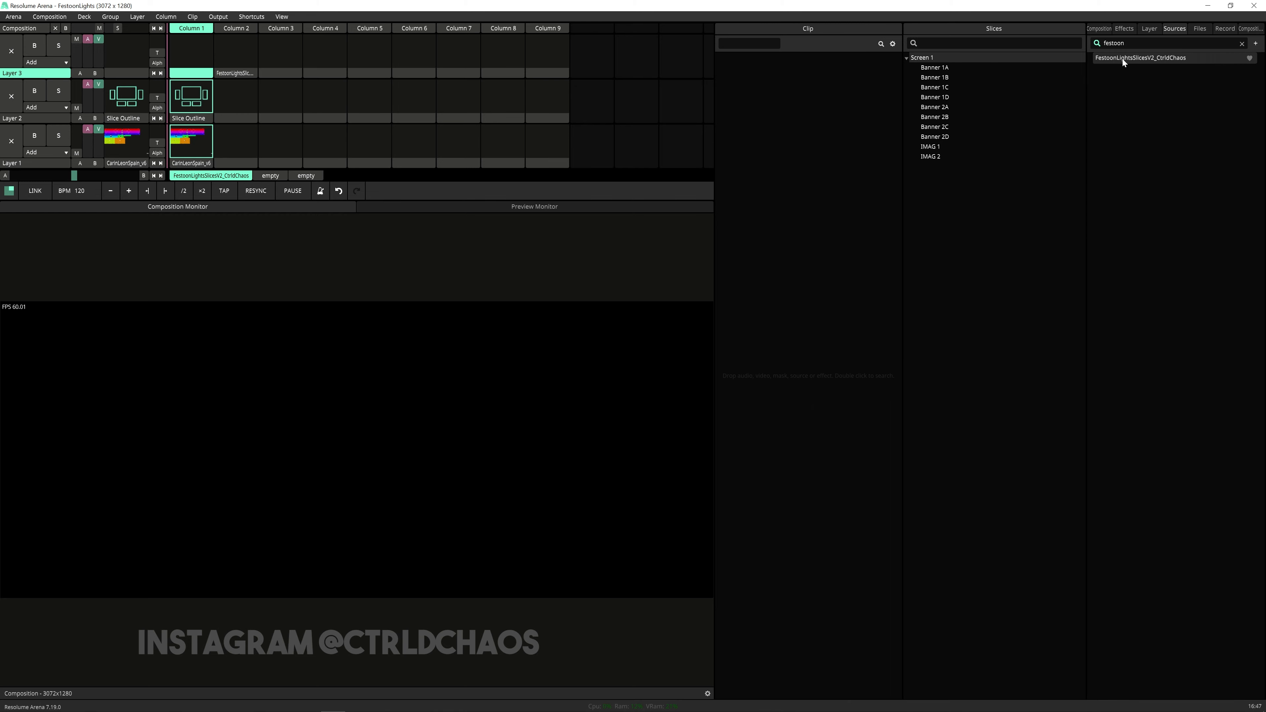
# Load FestoonLightsSlicesV2_CtrlChaos onto Layer 3 Column 1 with Slice In set to Screen 1
pyautogui.click(190, 52)
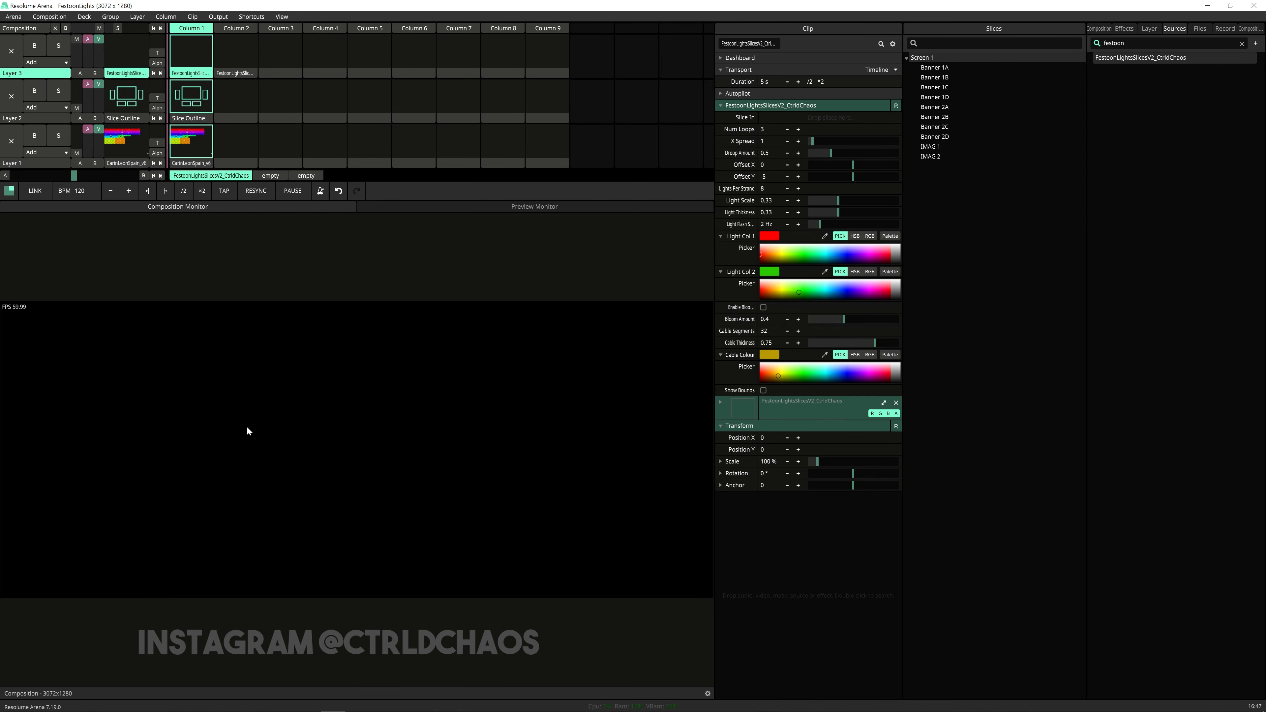
pyautogui.moveTo(832, 115)
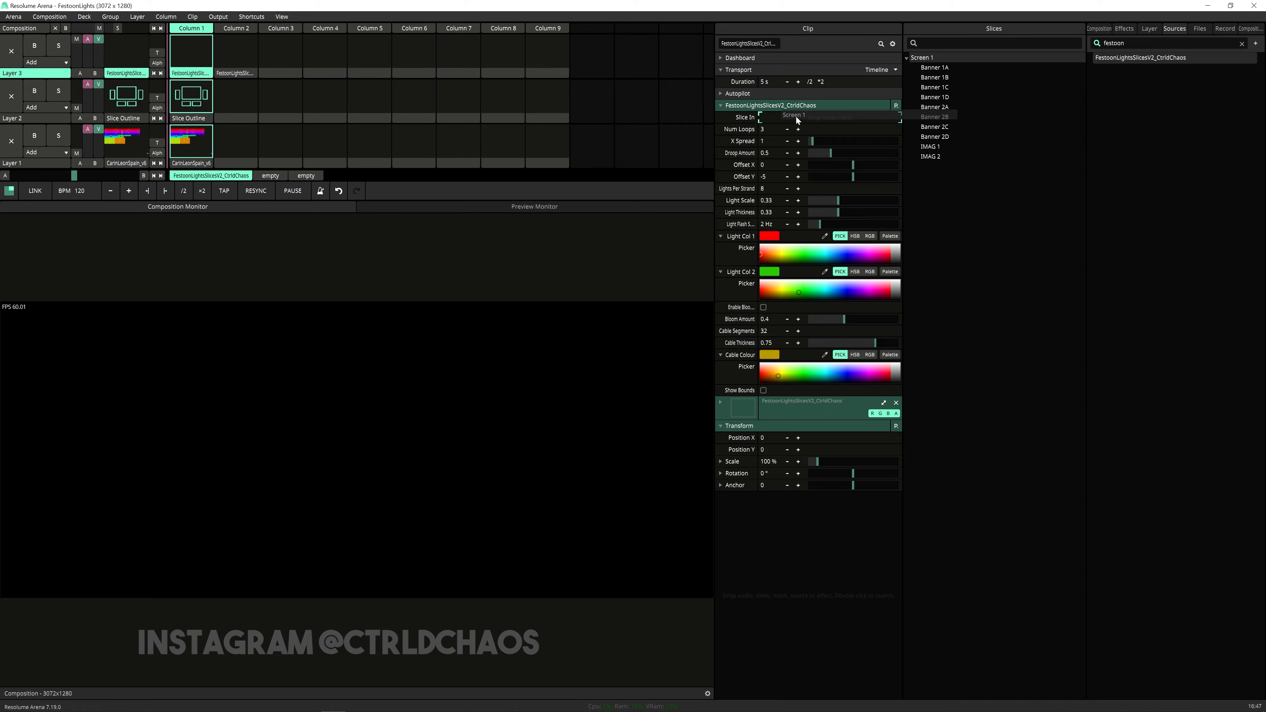
pyautogui.click(832, 118)
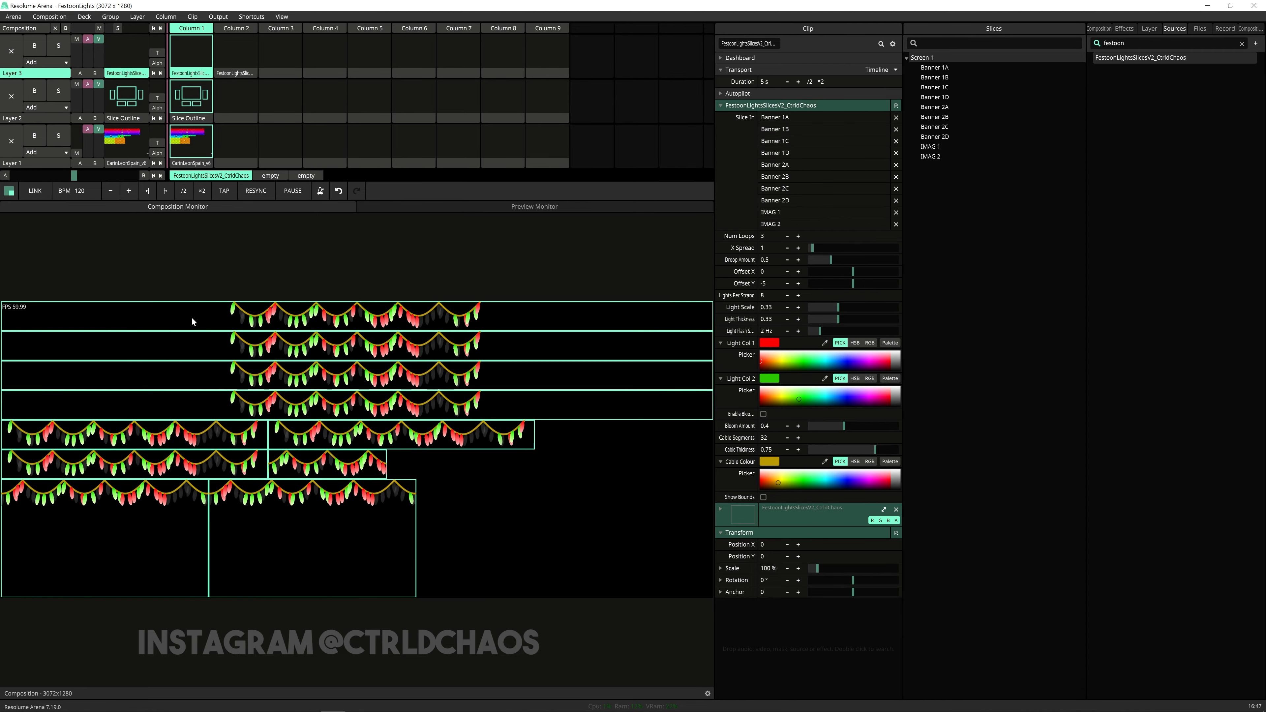
# Set X Spread to 3, Num Loops to 8, and turn off Show Bounds
pyautogui.moveTo(813, 248); pyautogui.dragTo(824, 248)
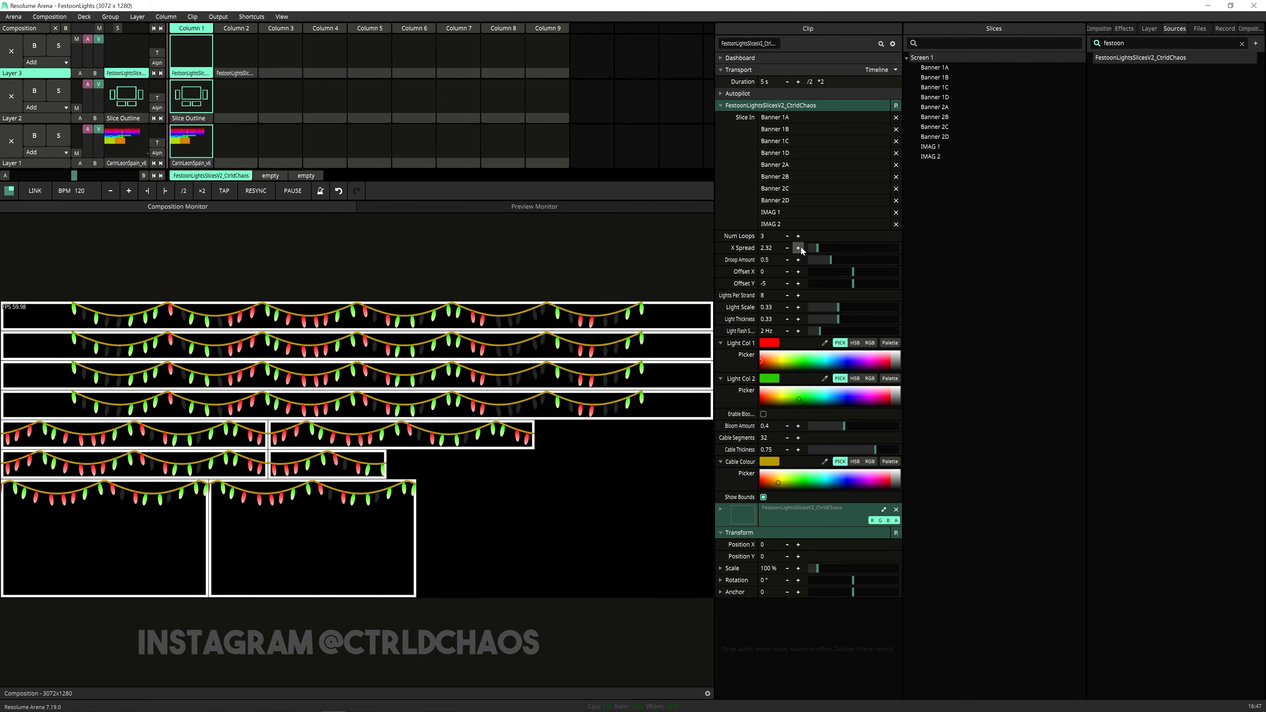
pyautogui.click(798, 248)
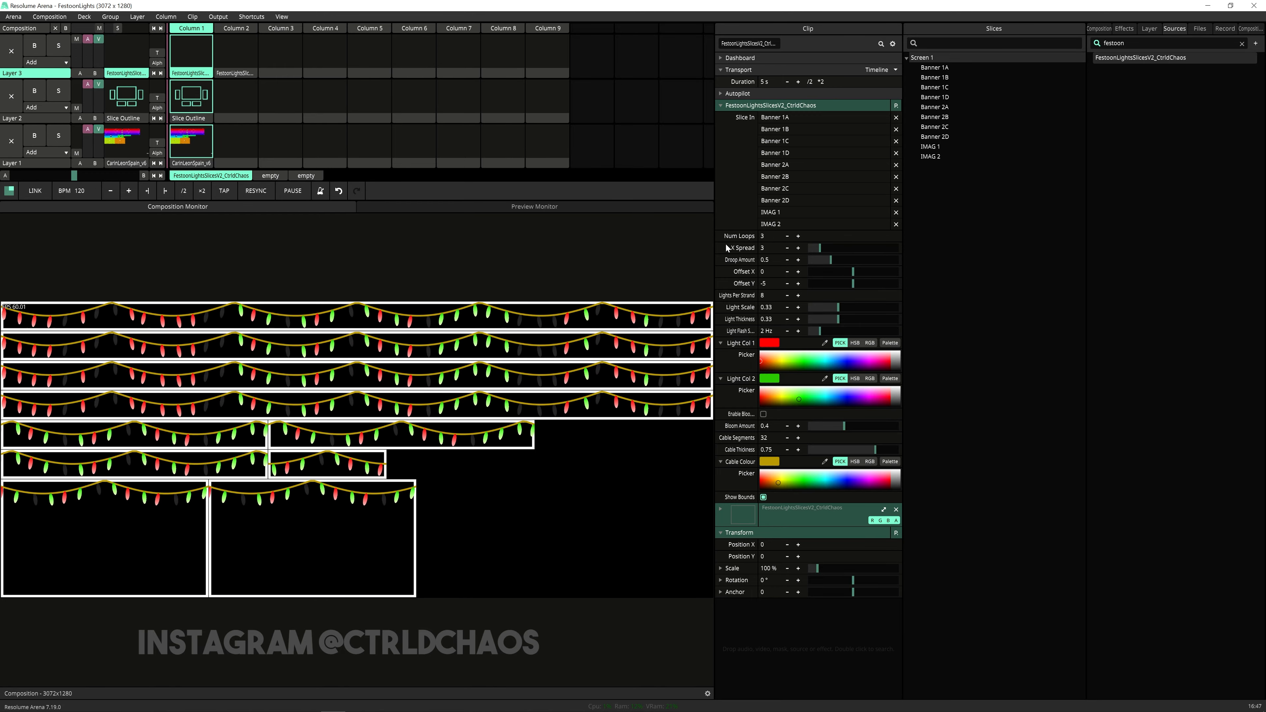
pyautogui.click(798, 236)
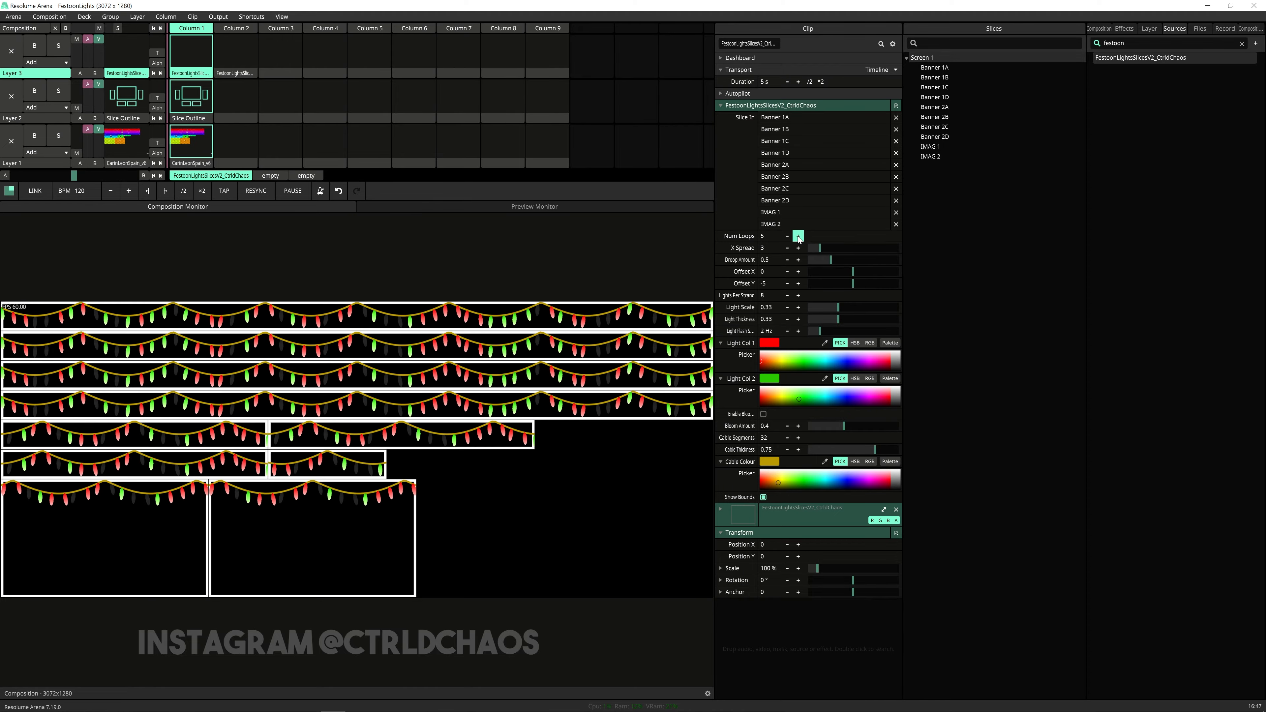
pyautogui.click(798, 234)
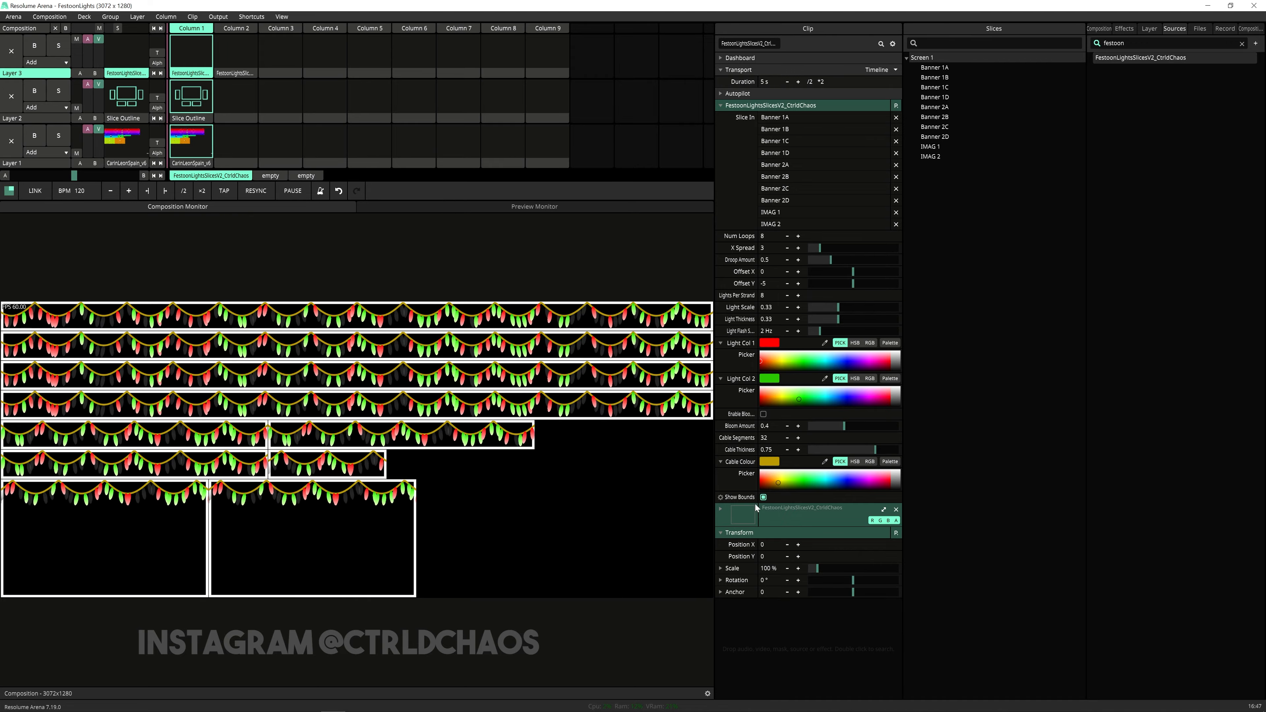
pyautogui.click(762, 497)
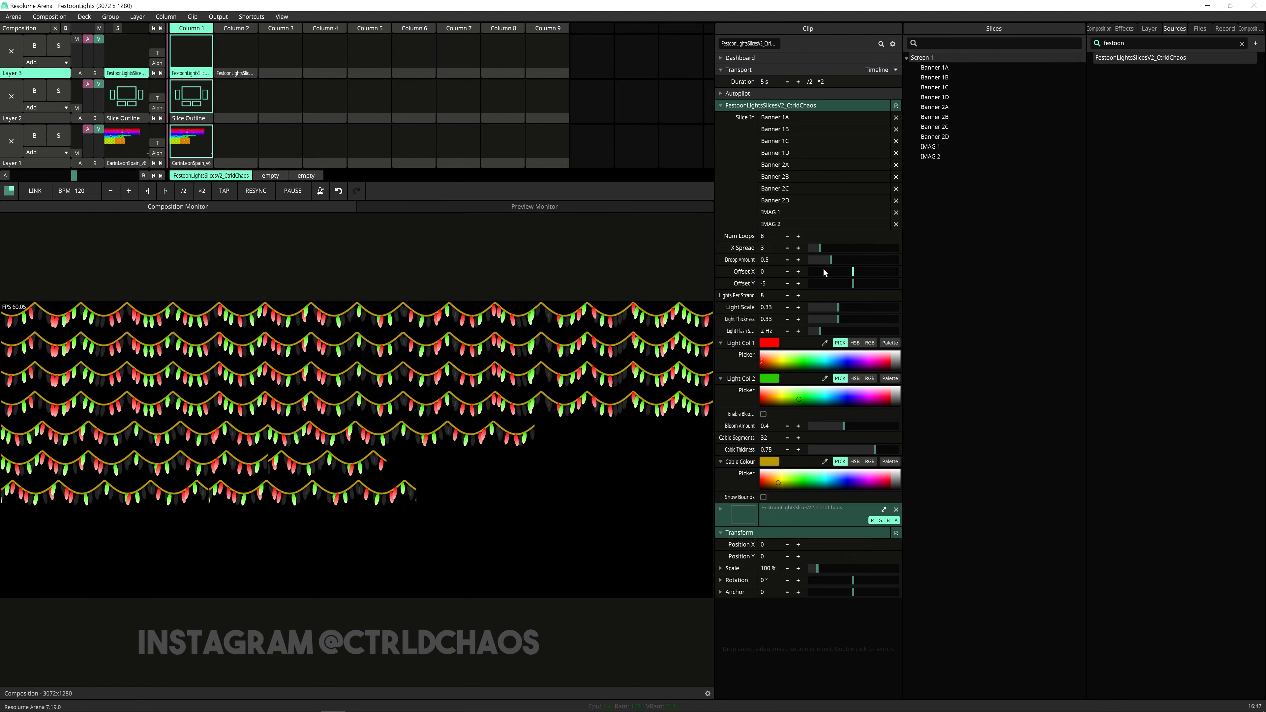
# Settle Drop Amount at 0.64 after trying shallow and very deep droops
pyautogui.moveTo(830, 259); pyautogui.dragTo(808, 259)
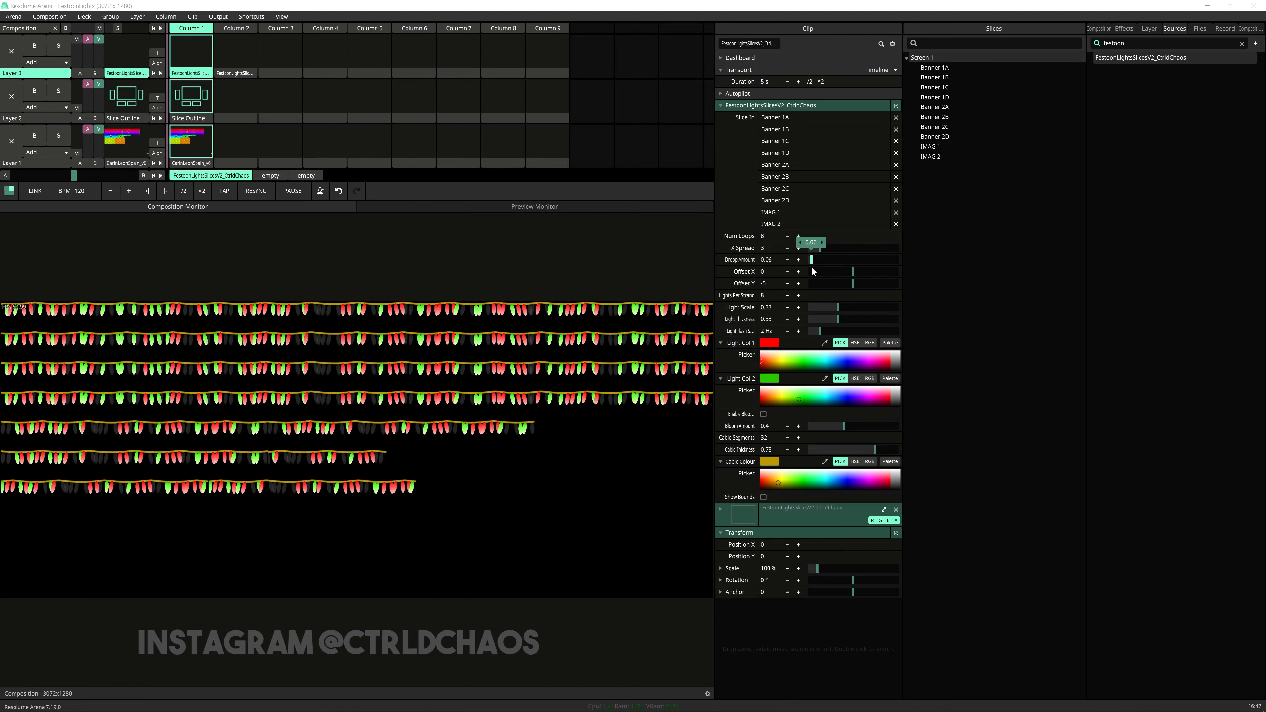
pyautogui.moveTo(816, 259); pyautogui.dragTo(877, 259)
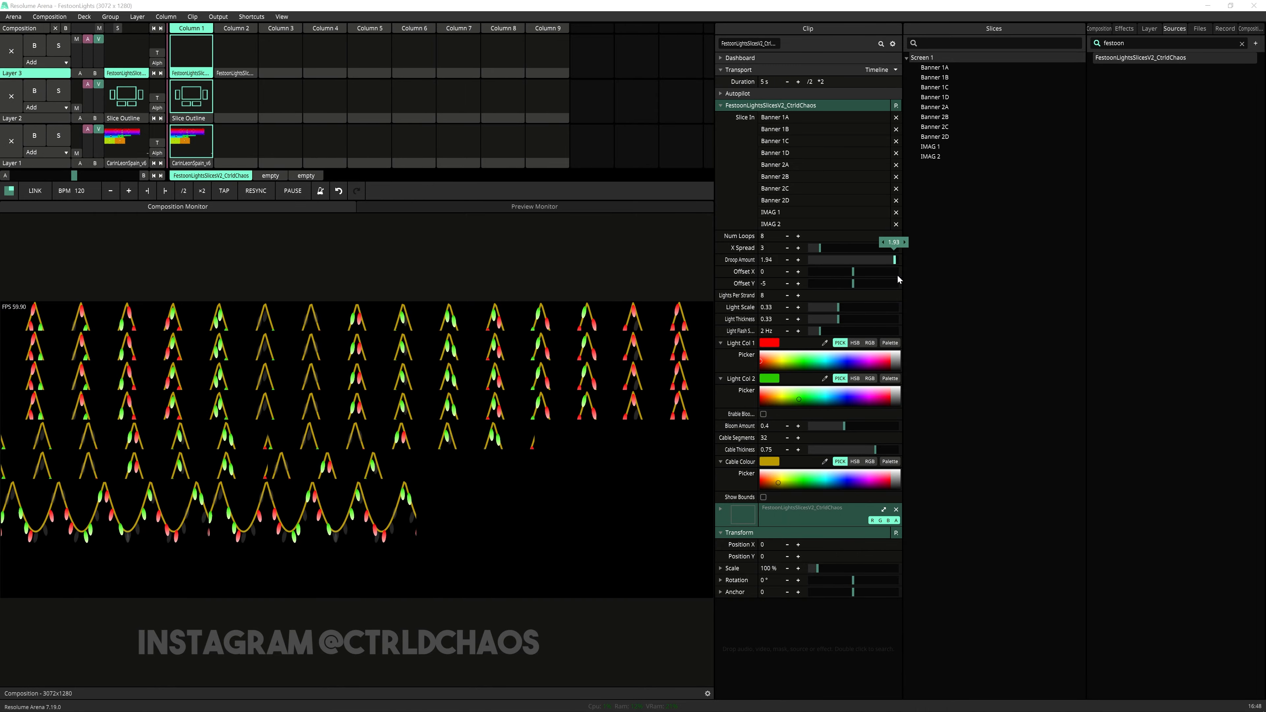
pyautogui.moveTo(874, 259); pyautogui.dragTo(838, 259)
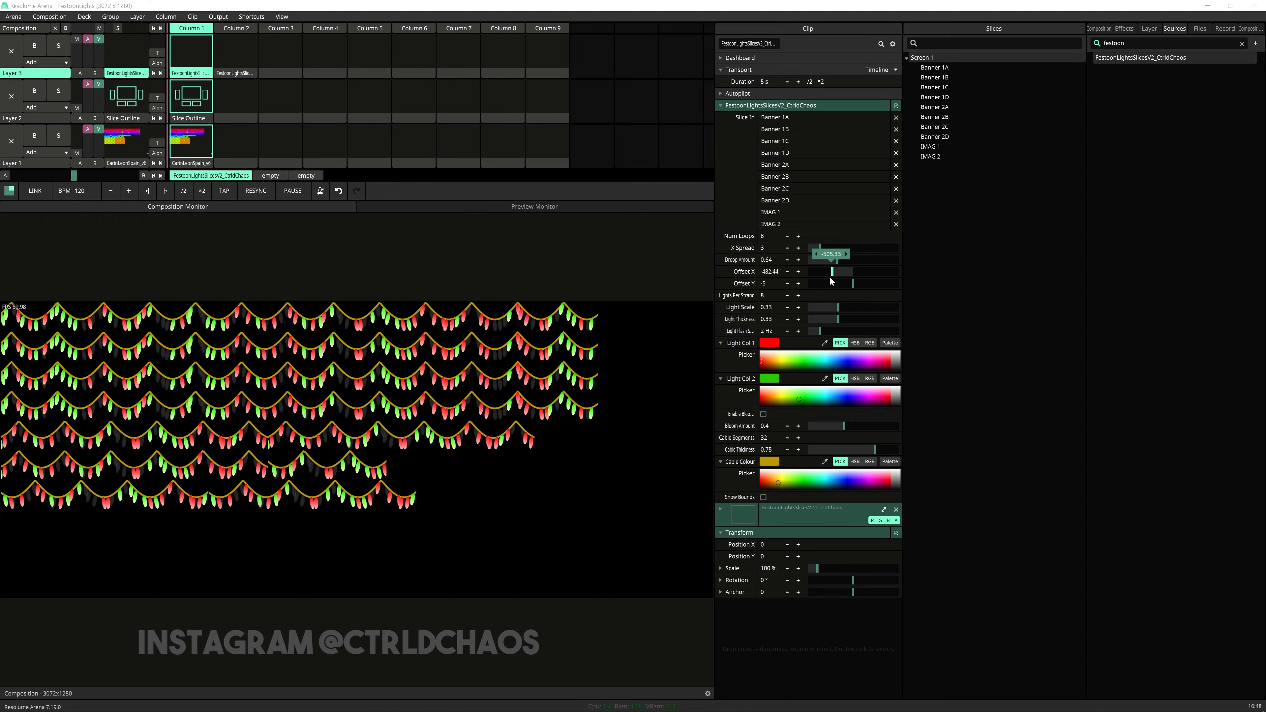
# Try the Offset X and Offset Y sliders, then return both to their original values
pyautogui.moveTo(832, 271); pyautogui.dragTo(850, 271)
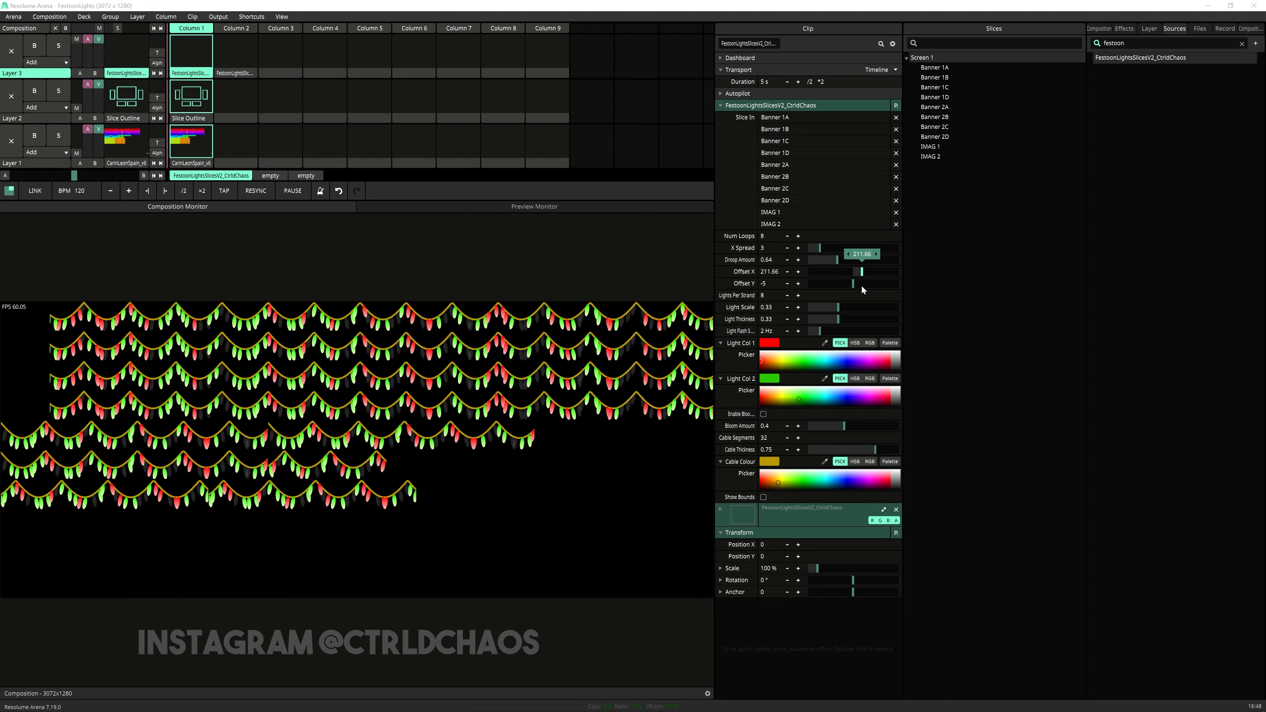
pyautogui.moveTo(866, 272); pyautogui.dragTo(838, 271)
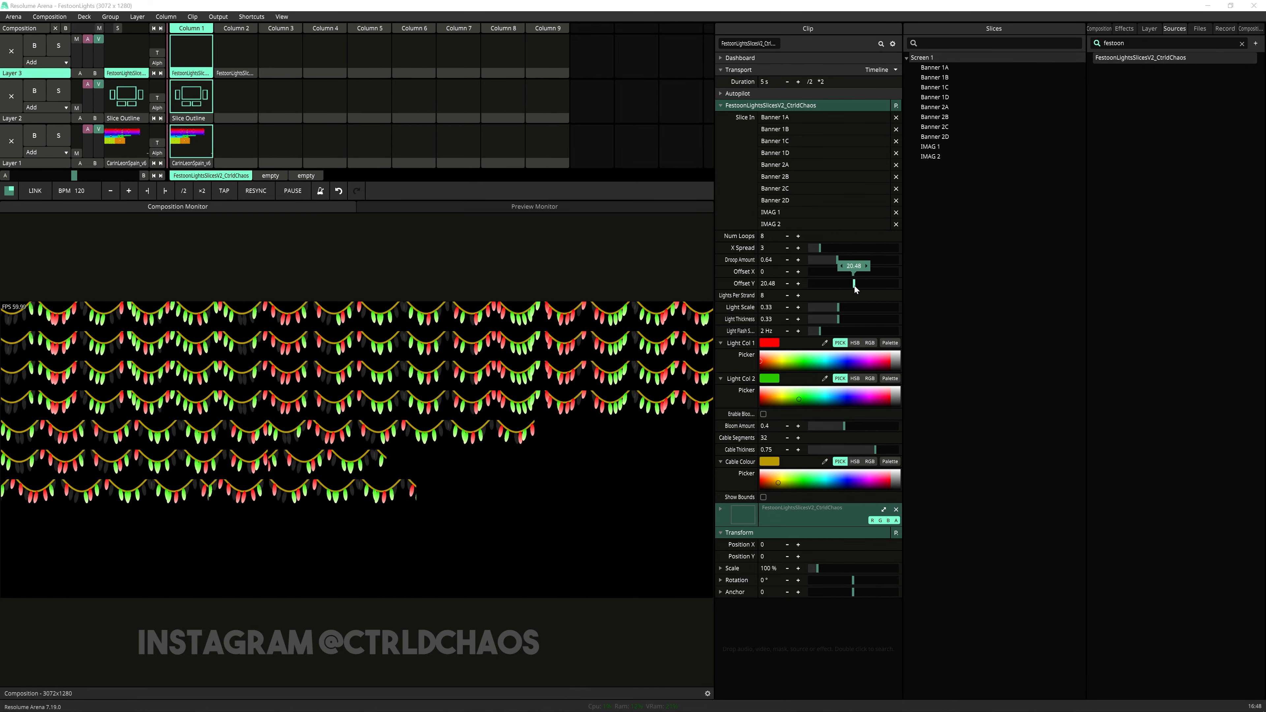
pyautogui.moveTo(852, 284); pyautogui.dragTo(844, 284)
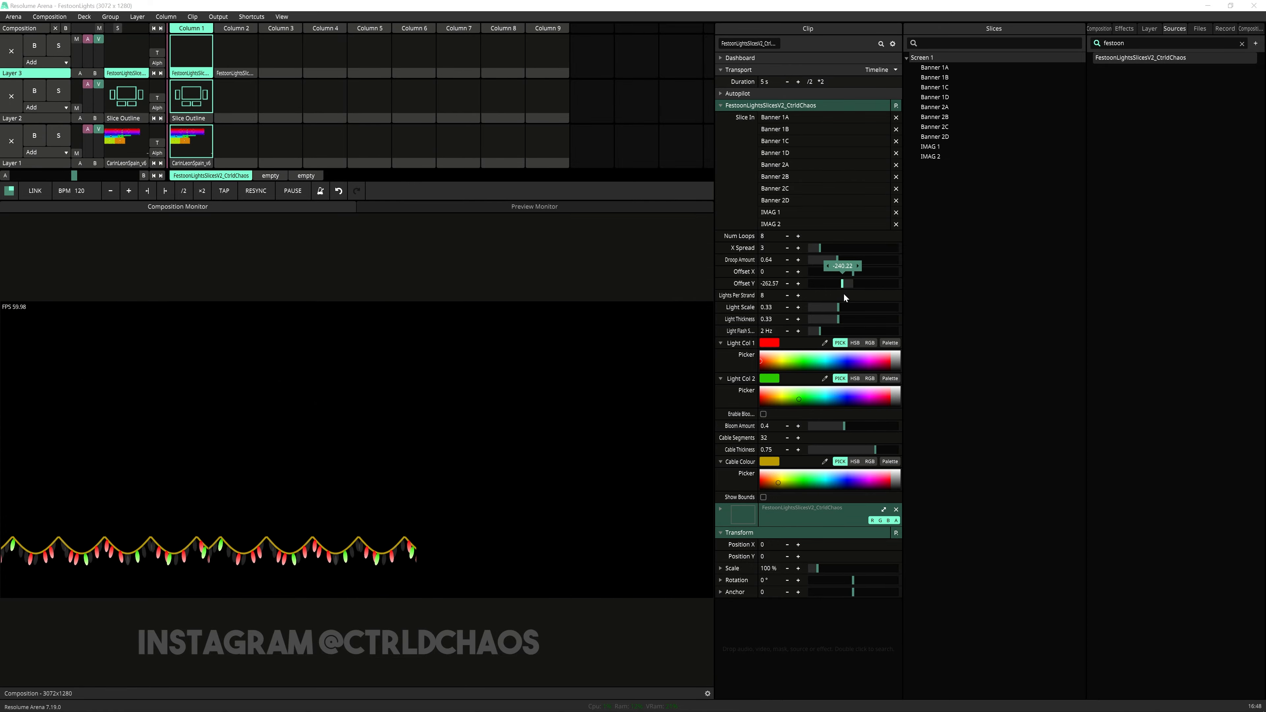
pyautogui.moveTo(845, 283); pyautogui.dragTo(852, 283)
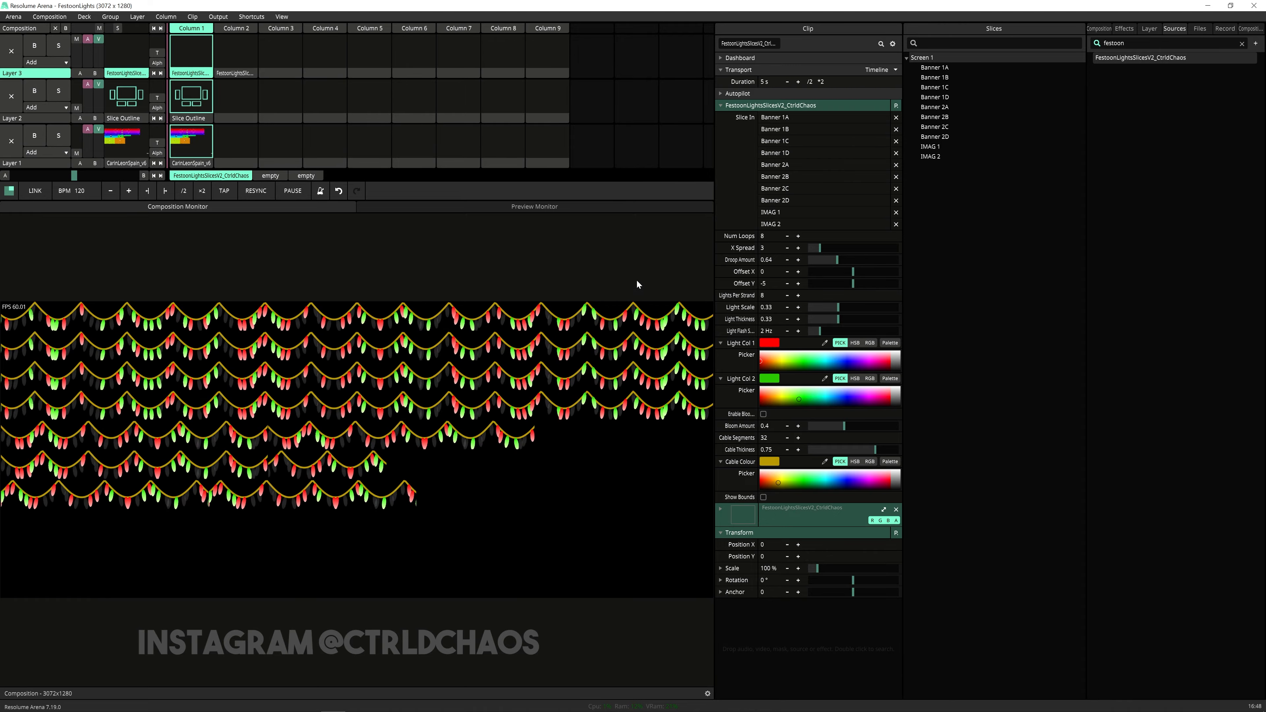
pyautogui.moveTo(804, 298)
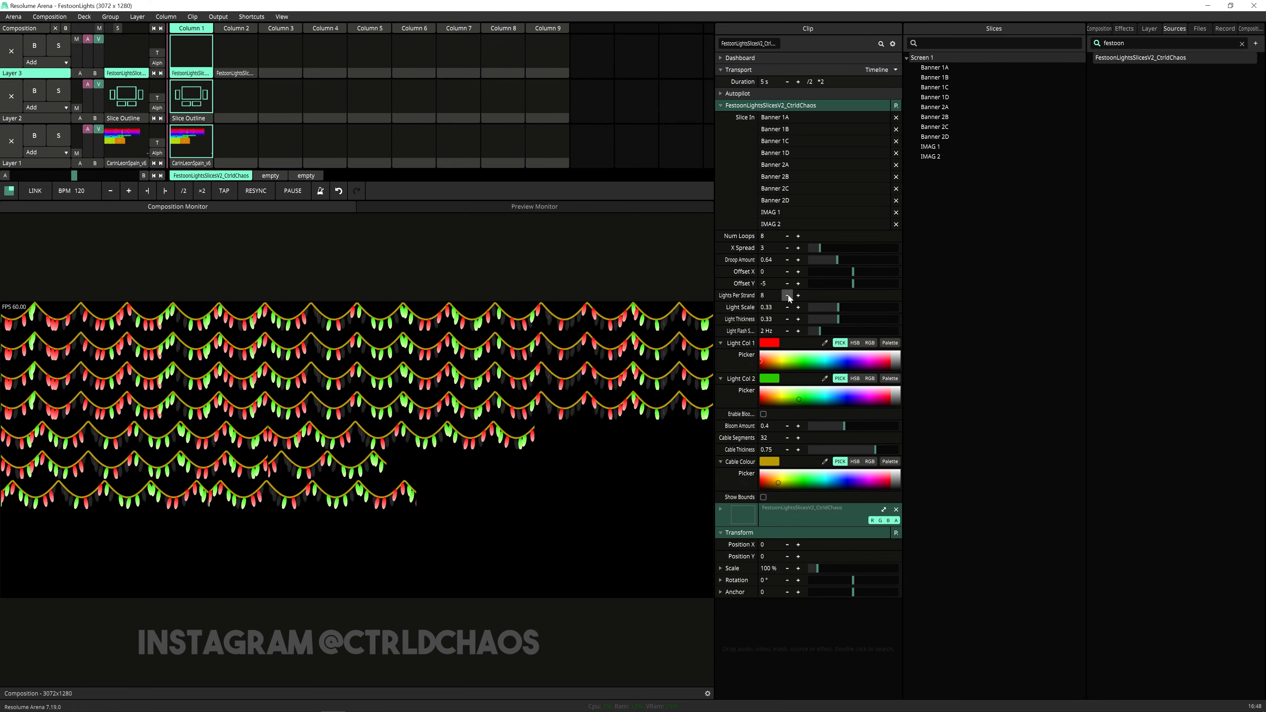
pyautogui.click(798, 295)
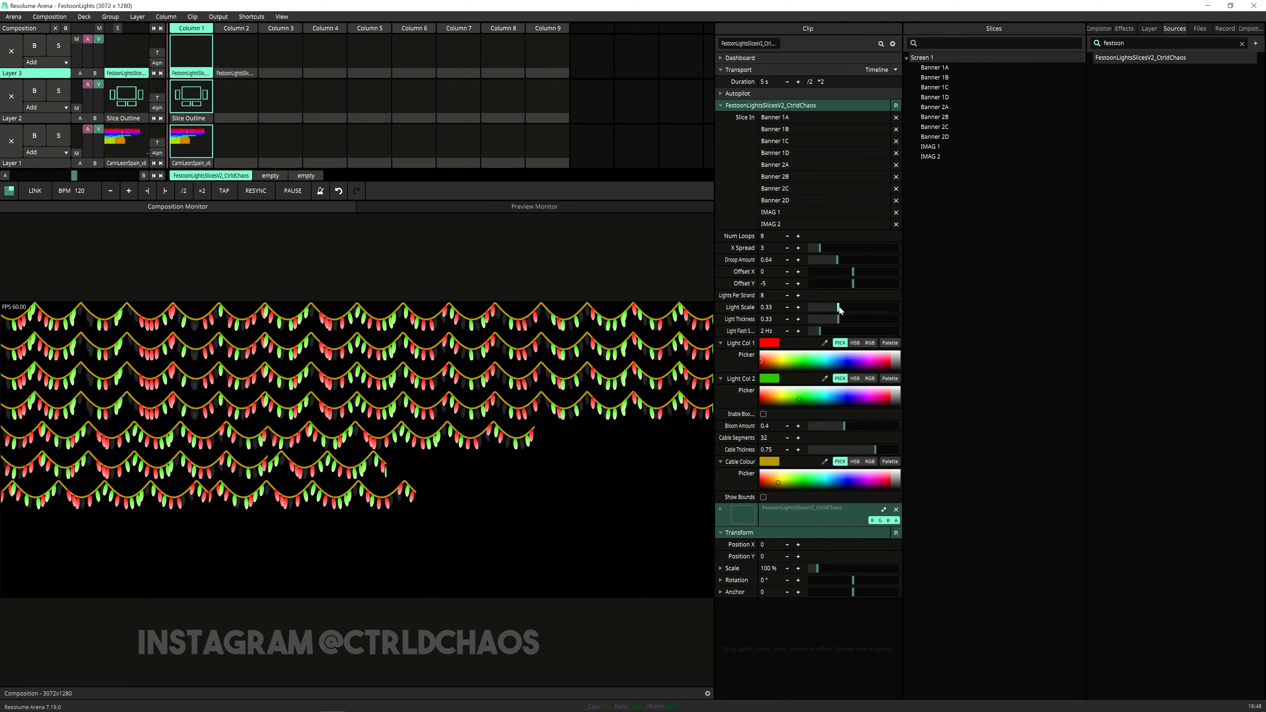
pyautogui.moveTo(840, 308); pyautogui.dragTo(823, 308)
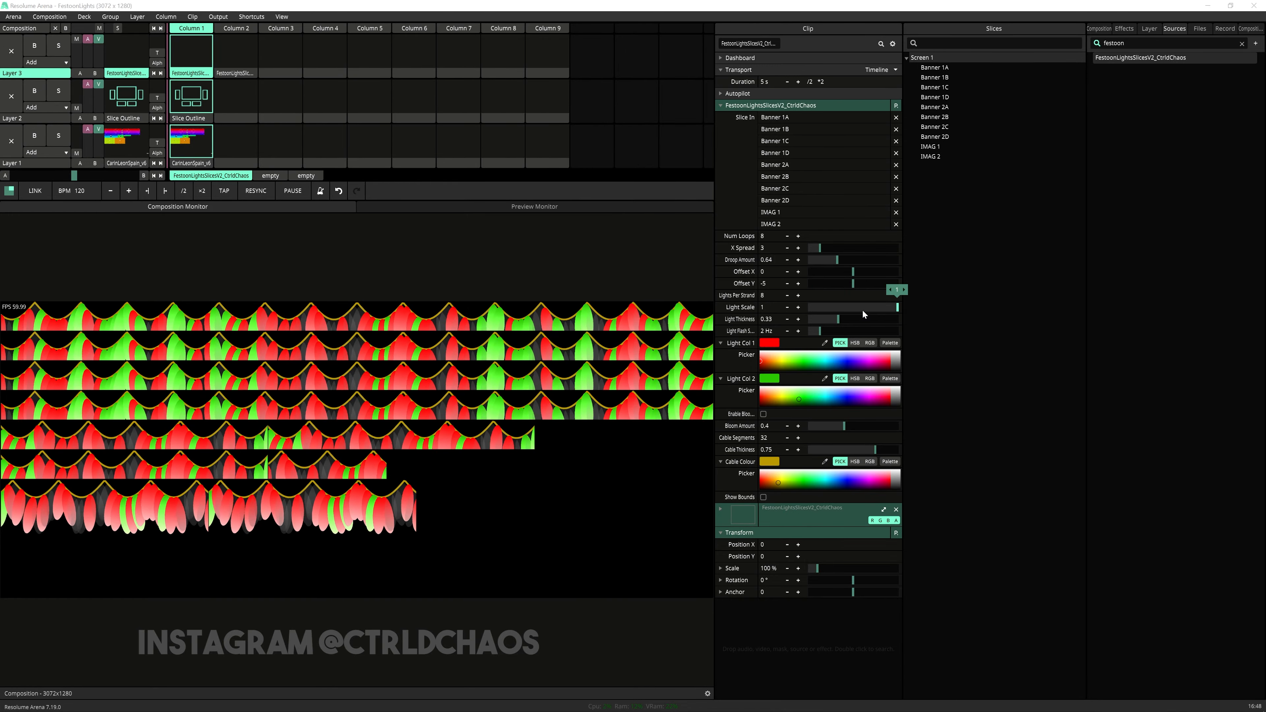
pyautogui.moveTo(889, 307); pyautogui.dragTo(836, 307)
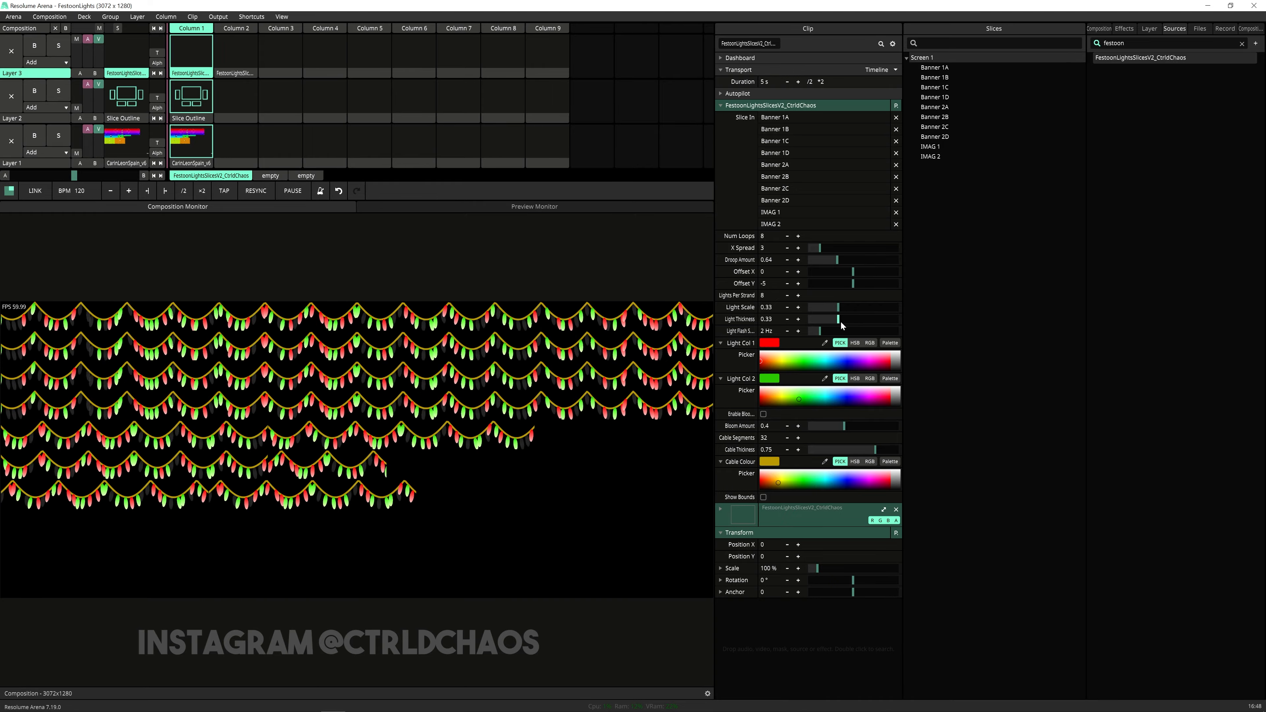
pyautogui.moveTo(840, 318); pyautogui.dragTo(824, 318)
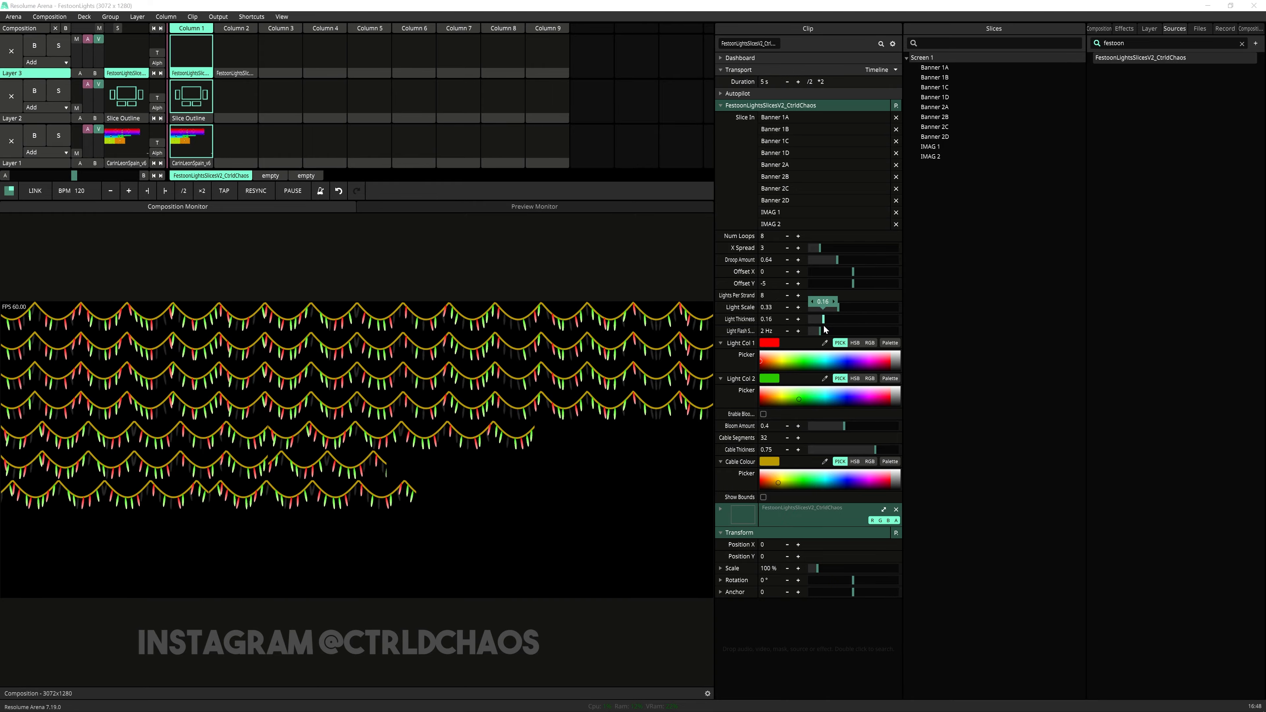
pyautogui.moveTo(825, 319); pyautogui.dragTo(896, 320)
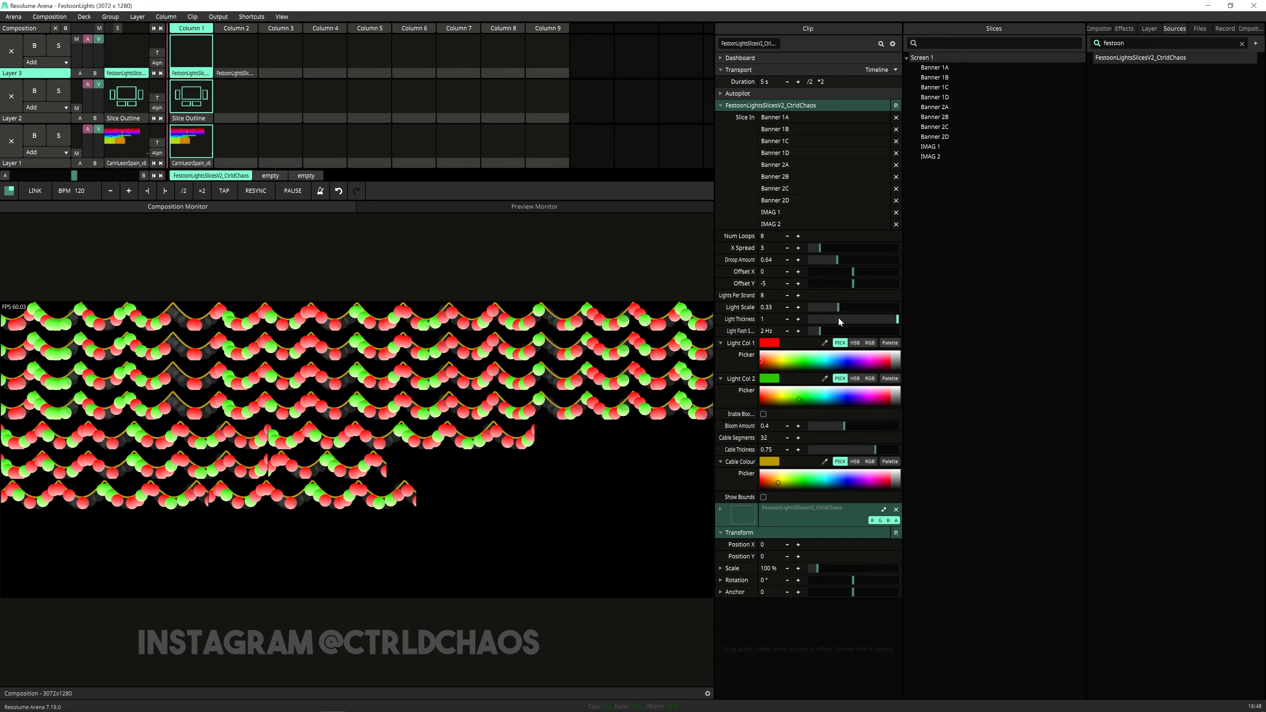
pyautogui.moveTo(888, 319); pyautogui.dragTo(840, 319)
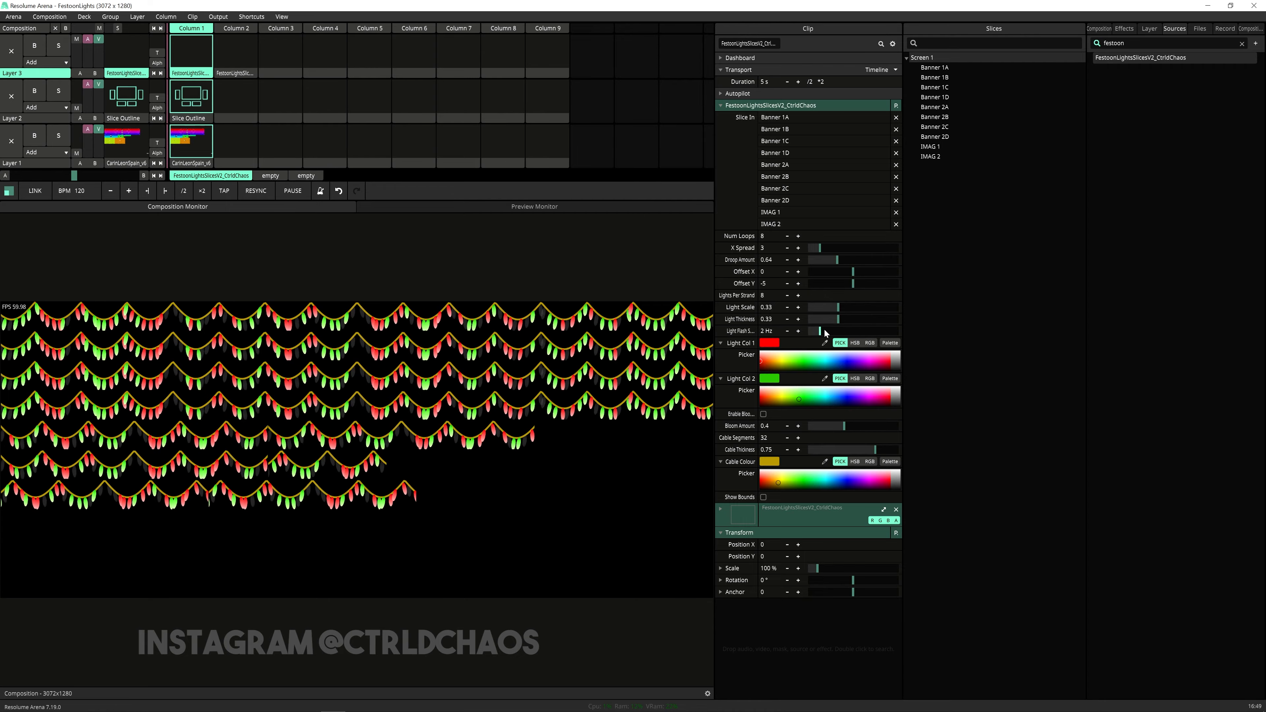
# Slow Light Fade Speed to 0.06 Hz, then bring it back to 2 Hz
pyautogui.moveTo(839, 331); pyautogui.dragTo(812, 331)
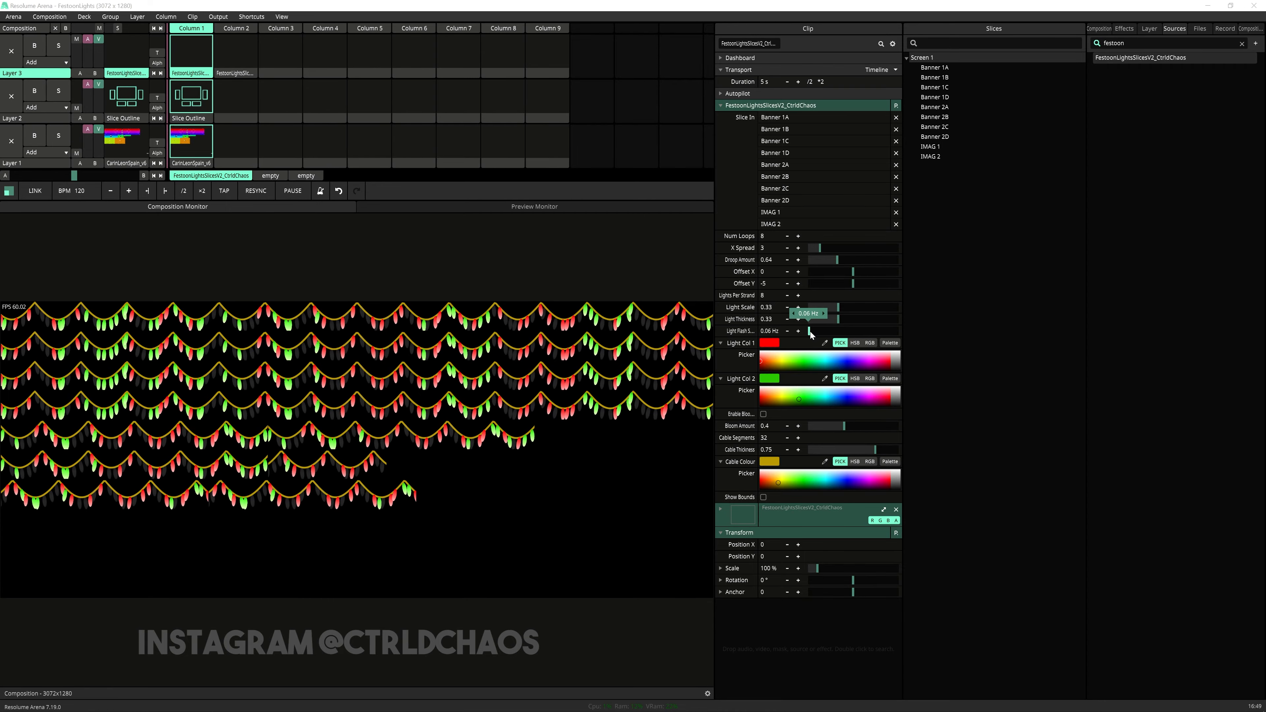
pyautogui.moveTo(836, 331); pyautogui.dragTo(820, 331)
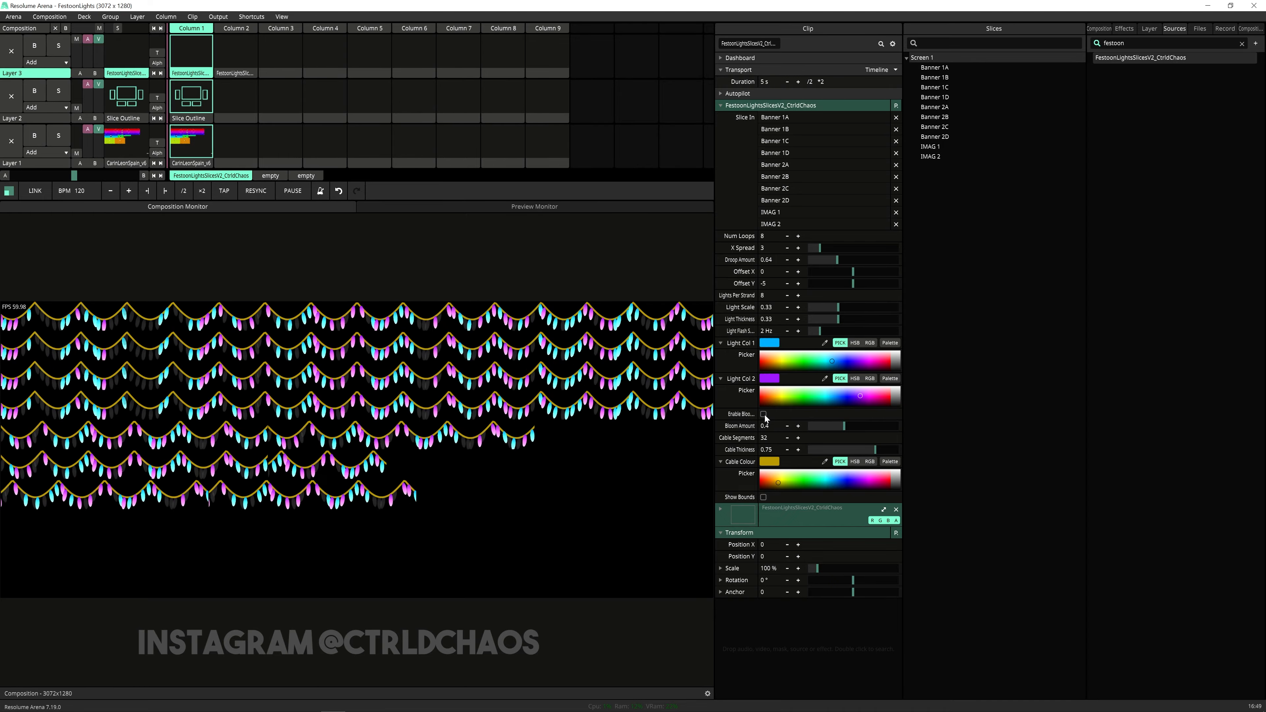
# Enable Bloom, push Bloom Amount to 1, then lower it again
pyautogui.click(762, 414)
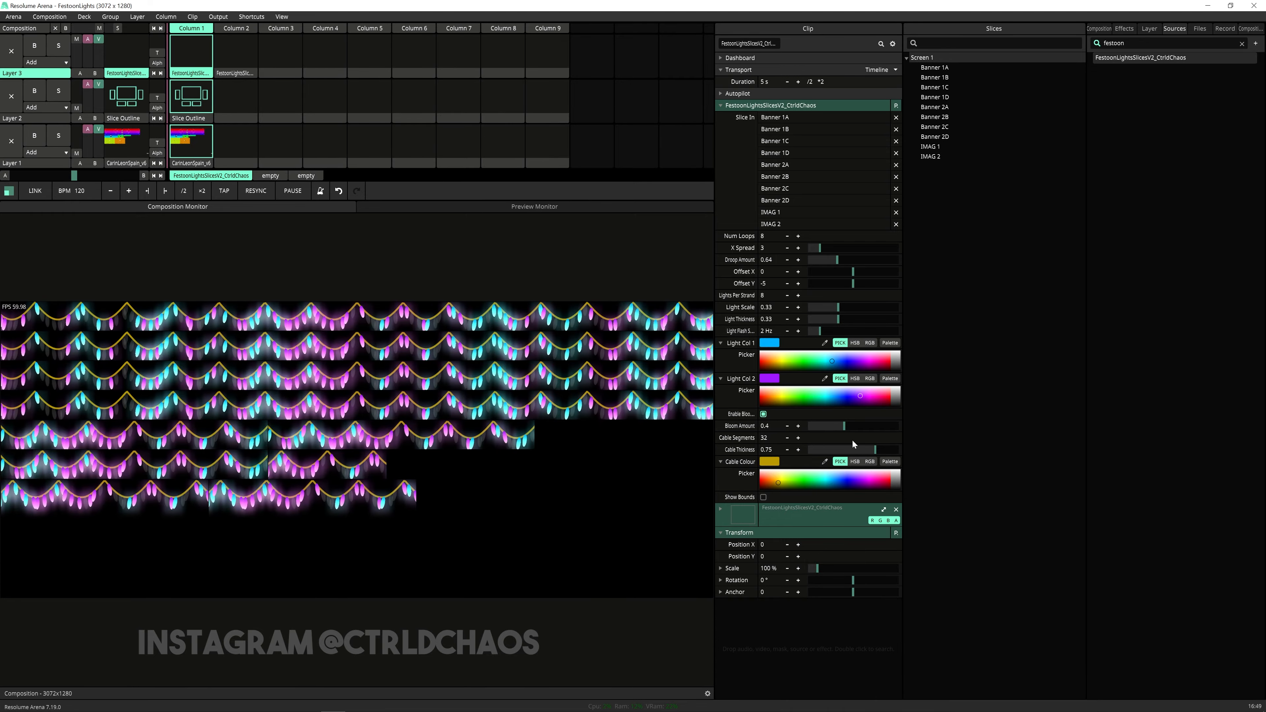
pyautogui.moveTo(823, 426); pyautogui.dragTo(888, 425)
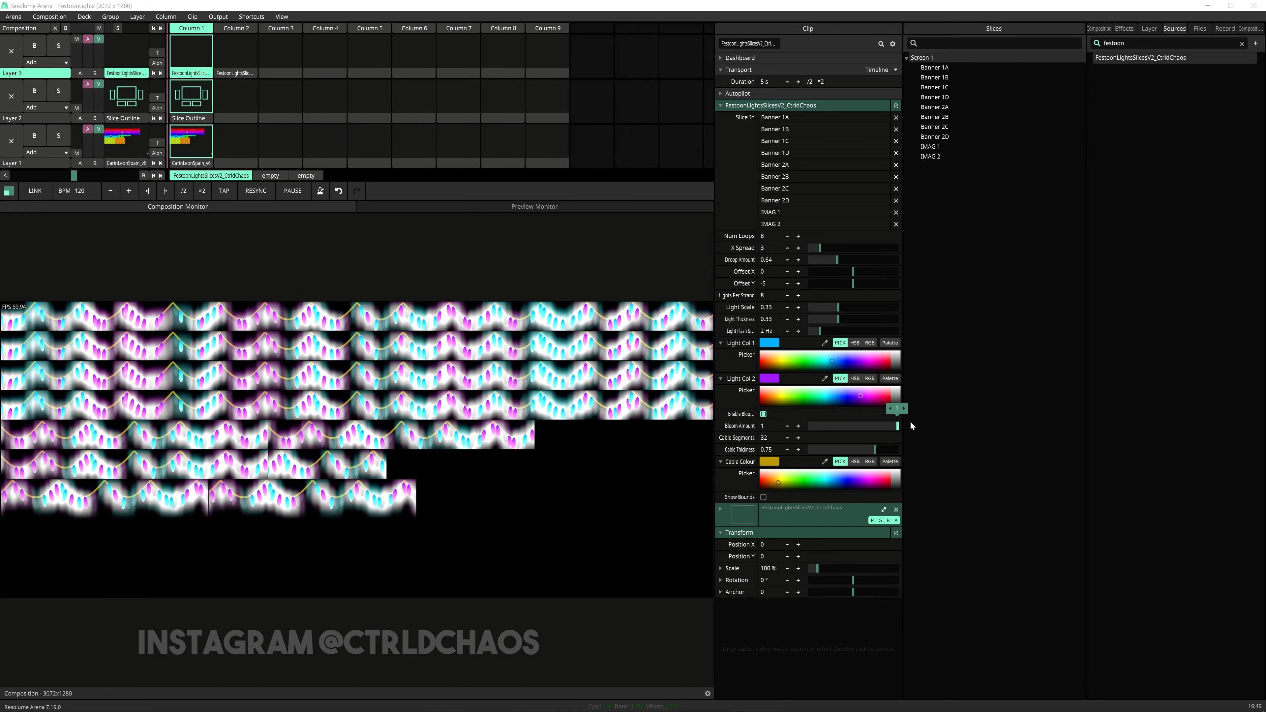
pyautogui.moveTo(889, 425); pyautogui.dragTo(840, 425)
pyautogui.write('4')
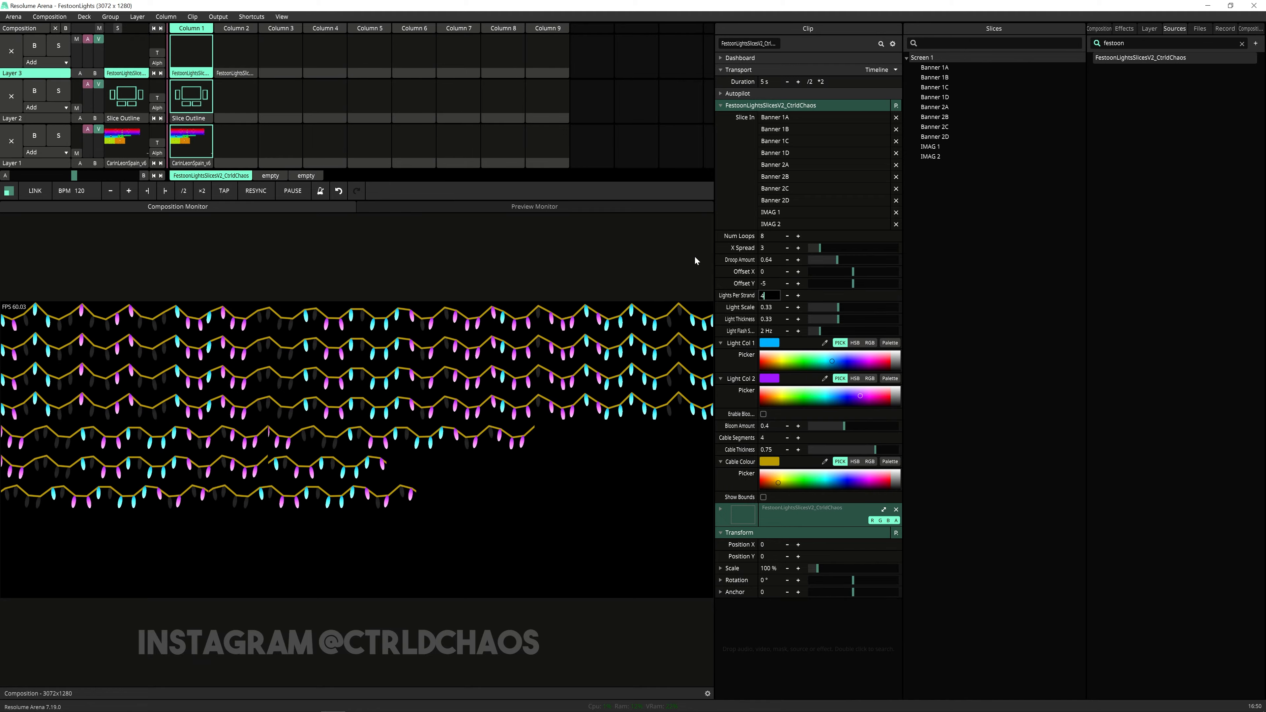
# Try 32 Lights Per Strand, then return it to 8
pyautogui.write('32')
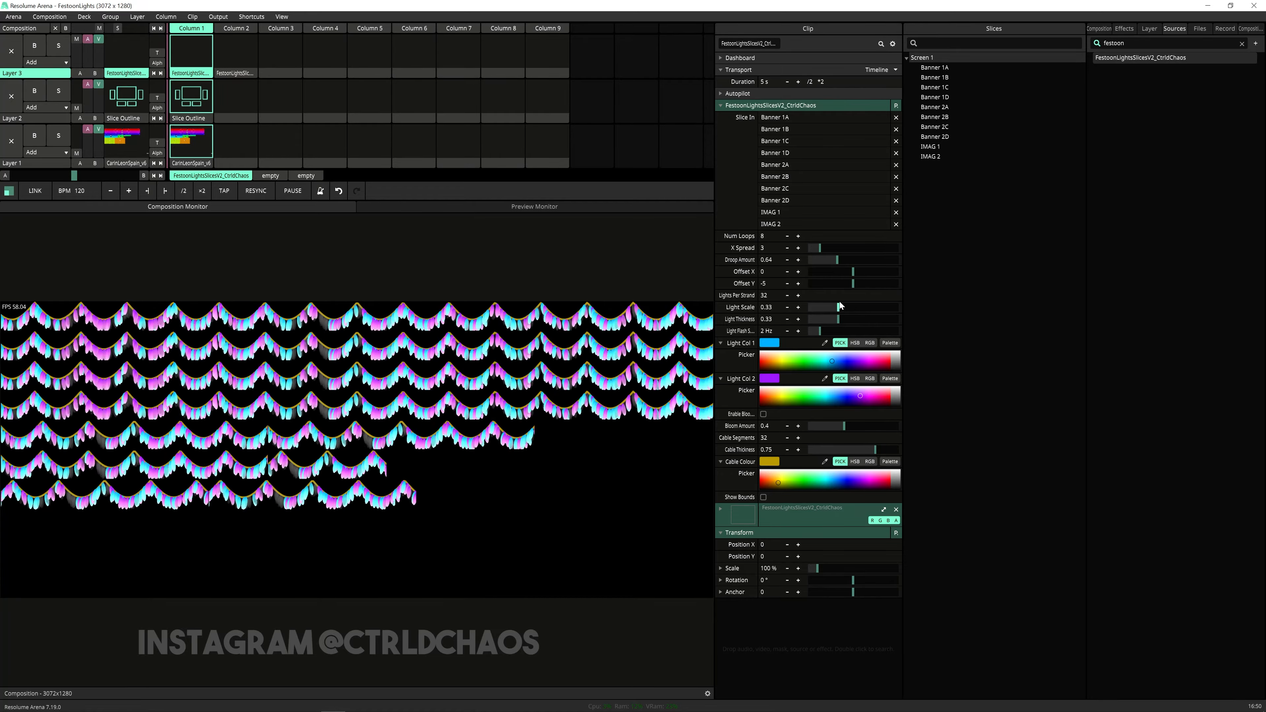
pyautogui.moveTo(835, 307); pyautogui.dragTo(823, 306)
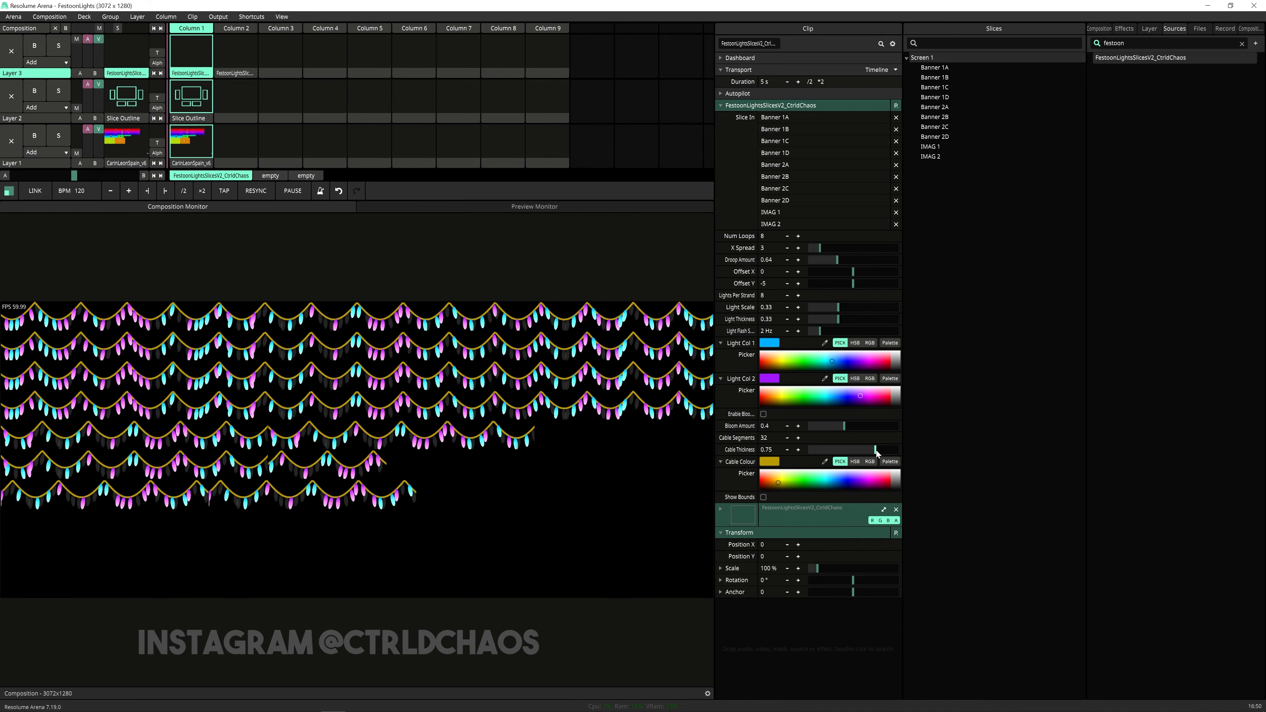
# Thicken Cable Thickness to 1, then return it to 0.75
pyautogui.moveTo(856, 449); pyautogui.dragTo(896, 450)
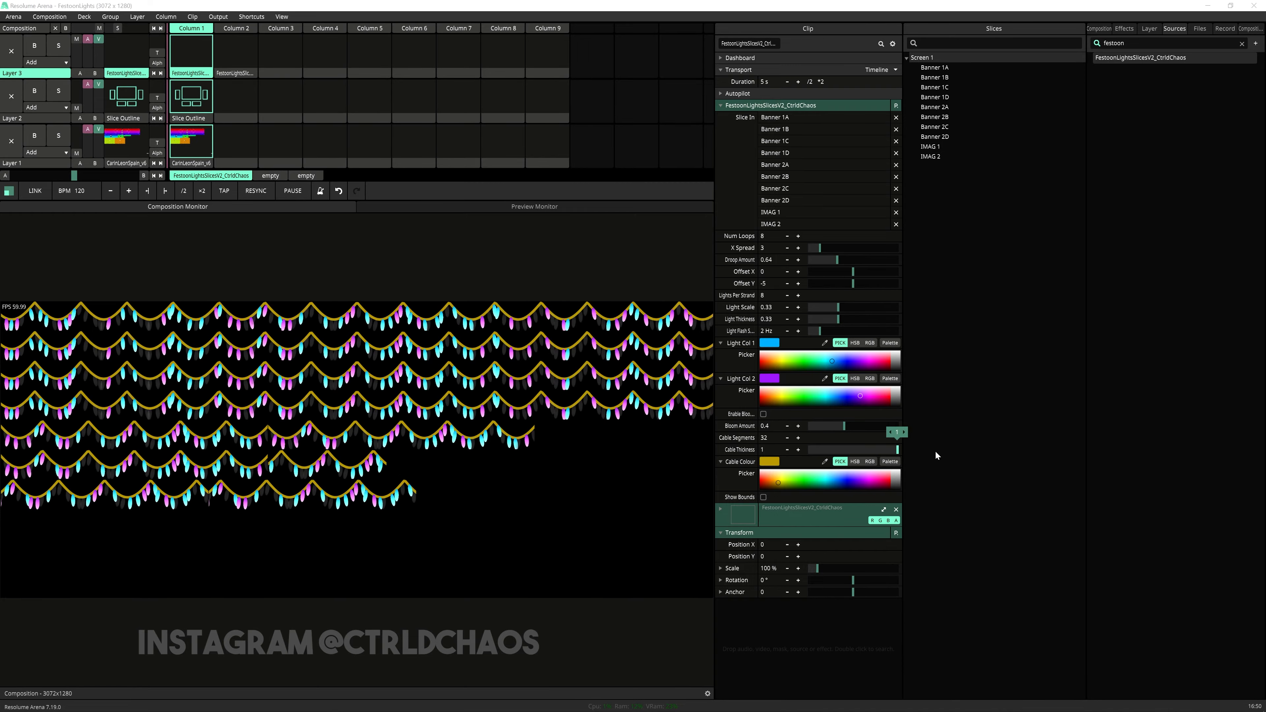
pyautogui.moveTo(876, 449); pyautogui.dragTo(864, 450)
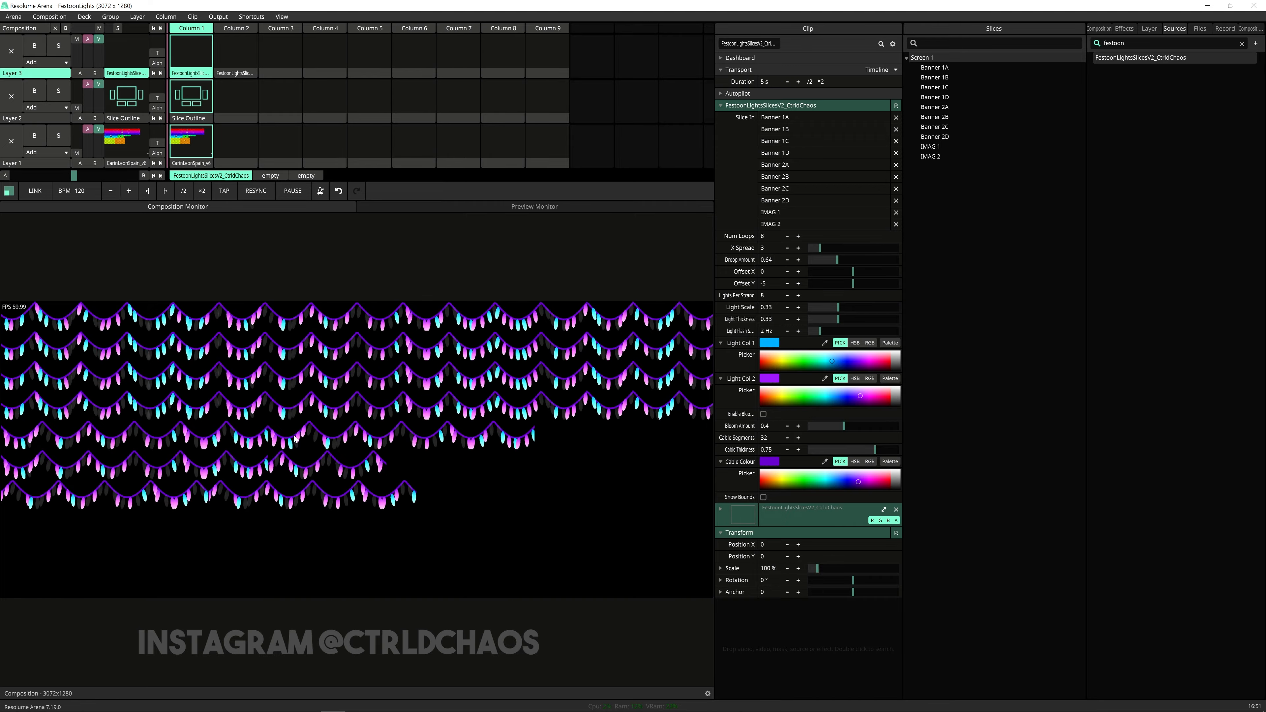
pyautogui.moveTo(871, 169)
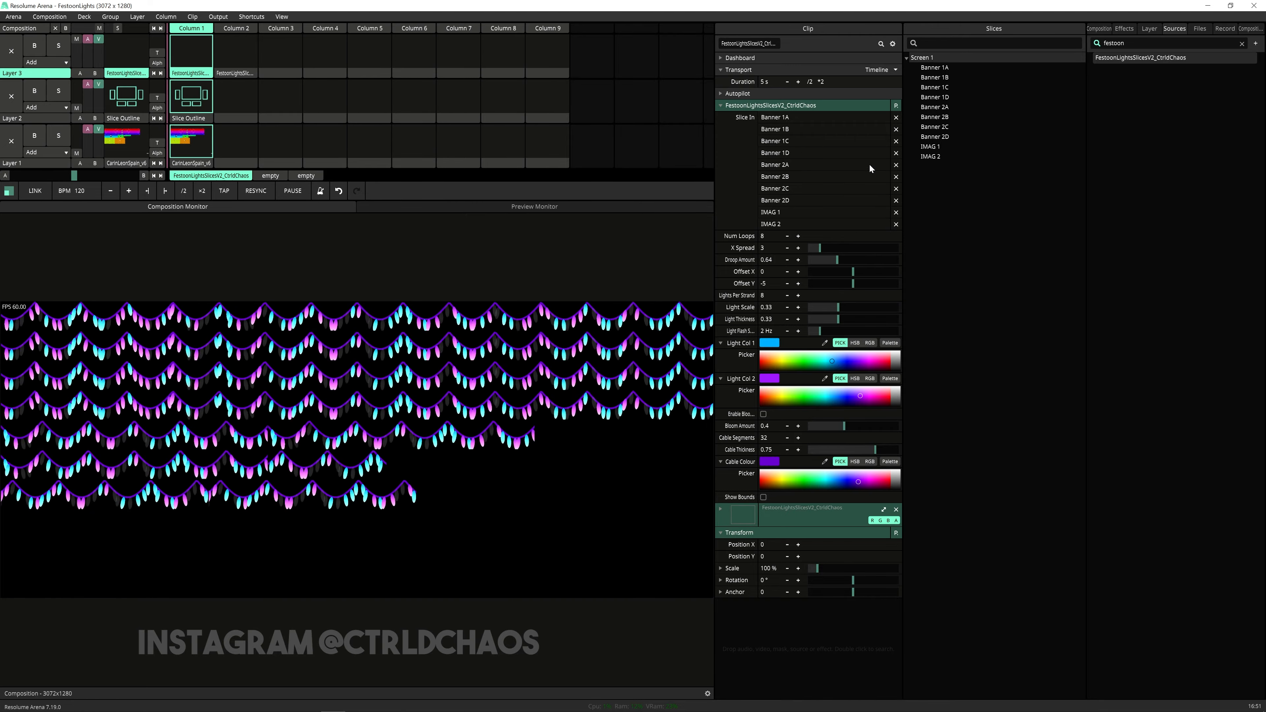